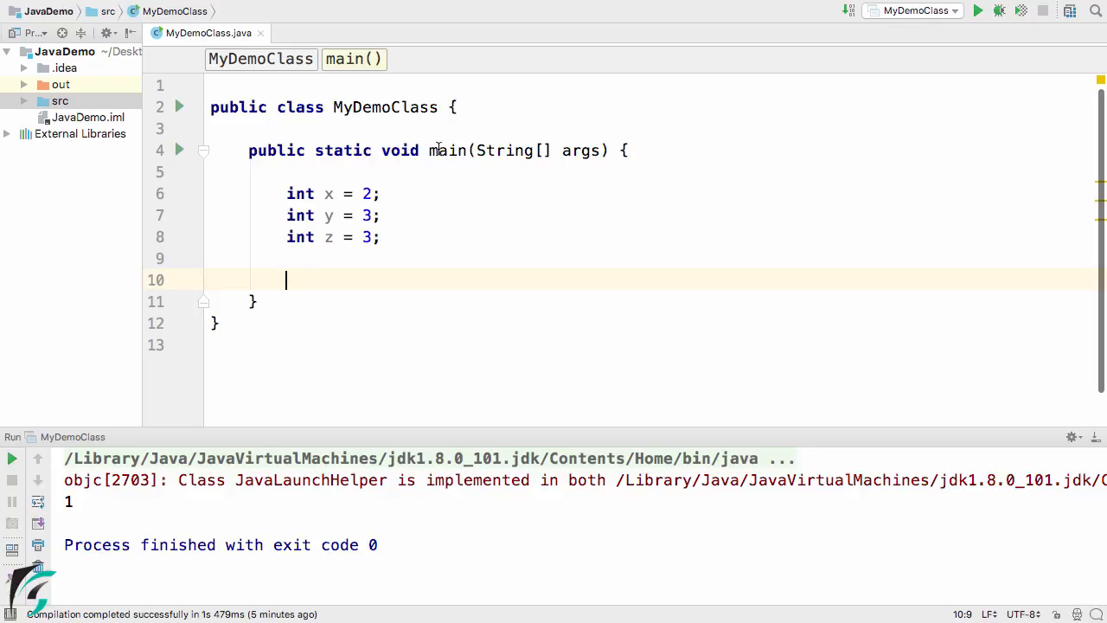
# Declare boolean r1 = x > y on the empty line inside main.
pyautogui.doubleClick(447, 151)
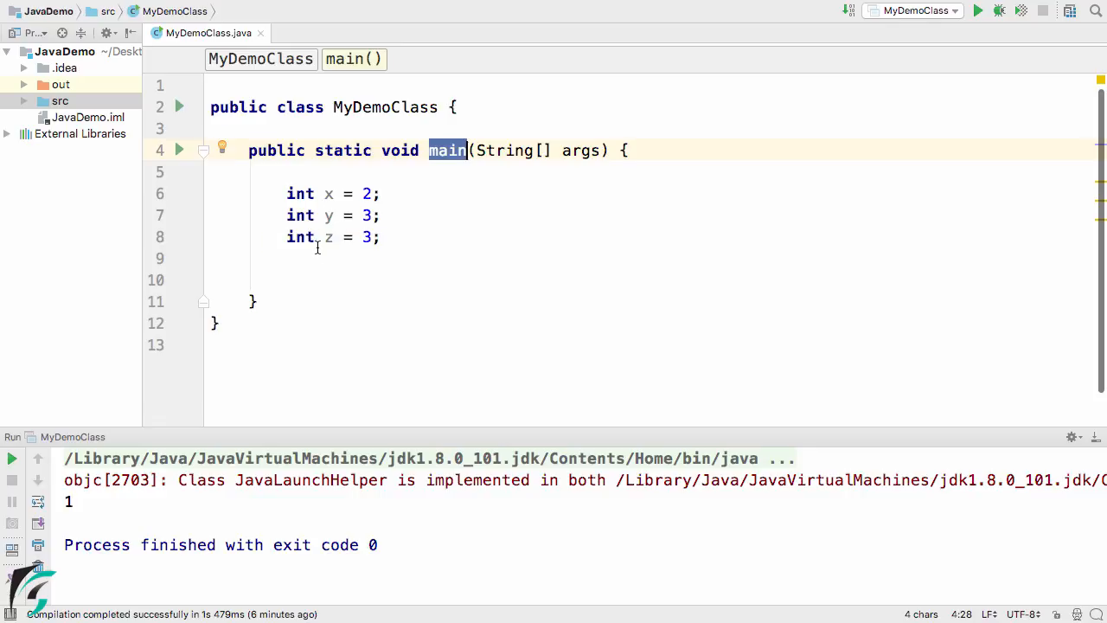
pyautogui.moveTo(327, 237)
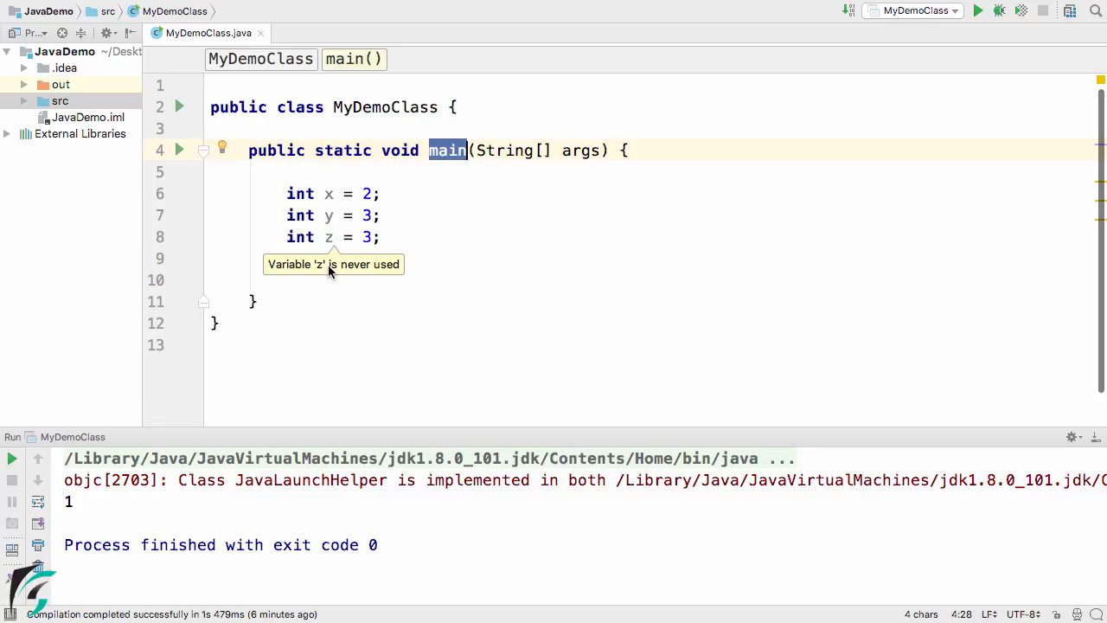
pyautogui.click(332, 275)
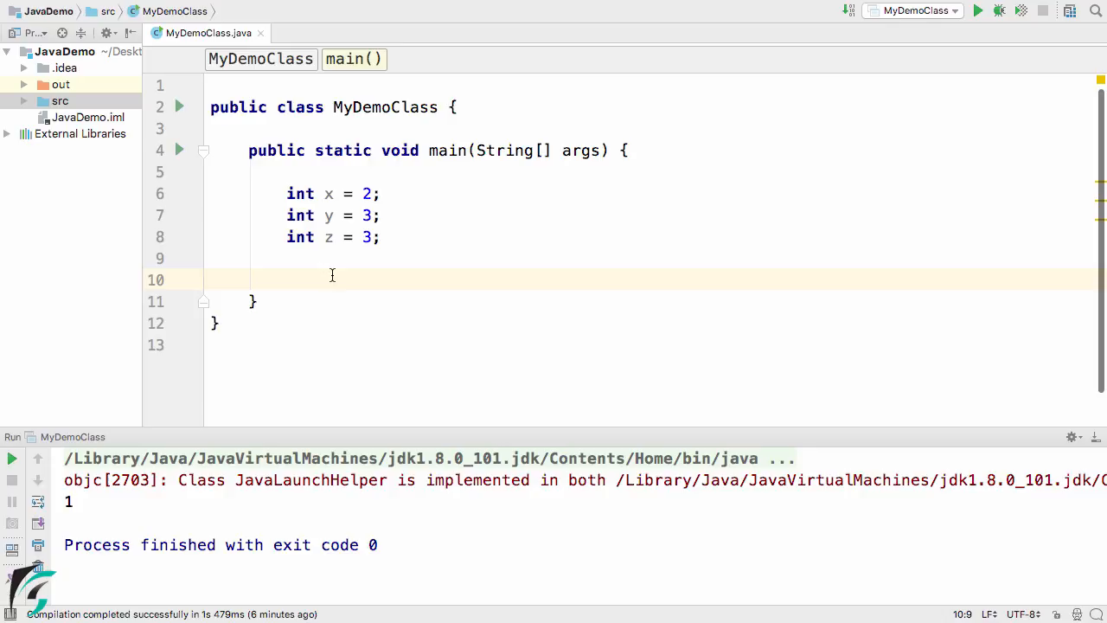
pyautogui.write('r1')
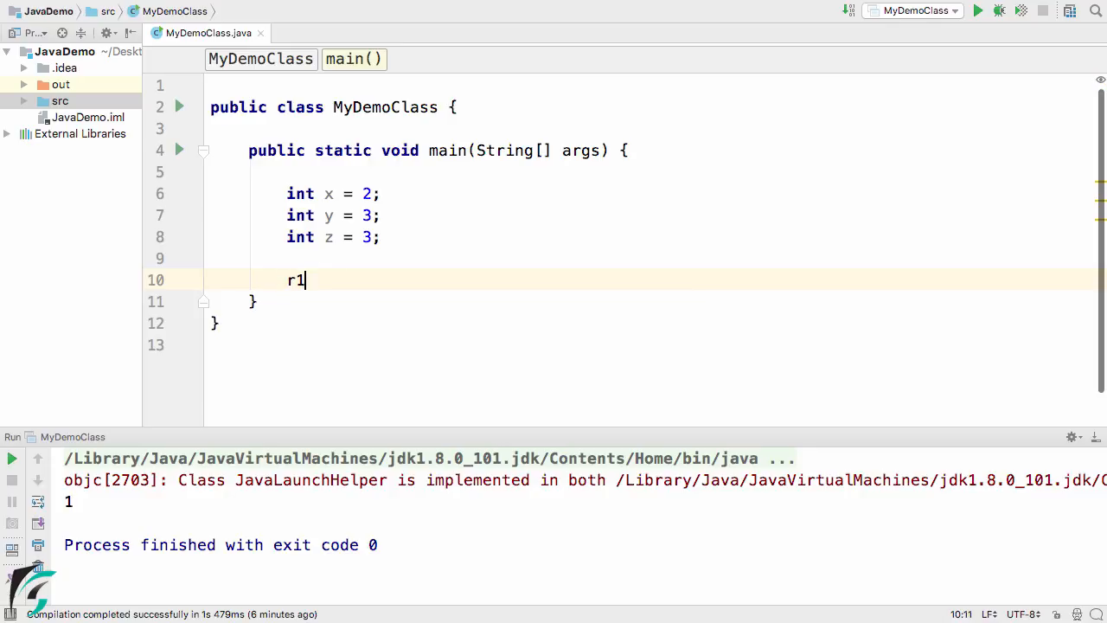
pyautogui.write('= x >')
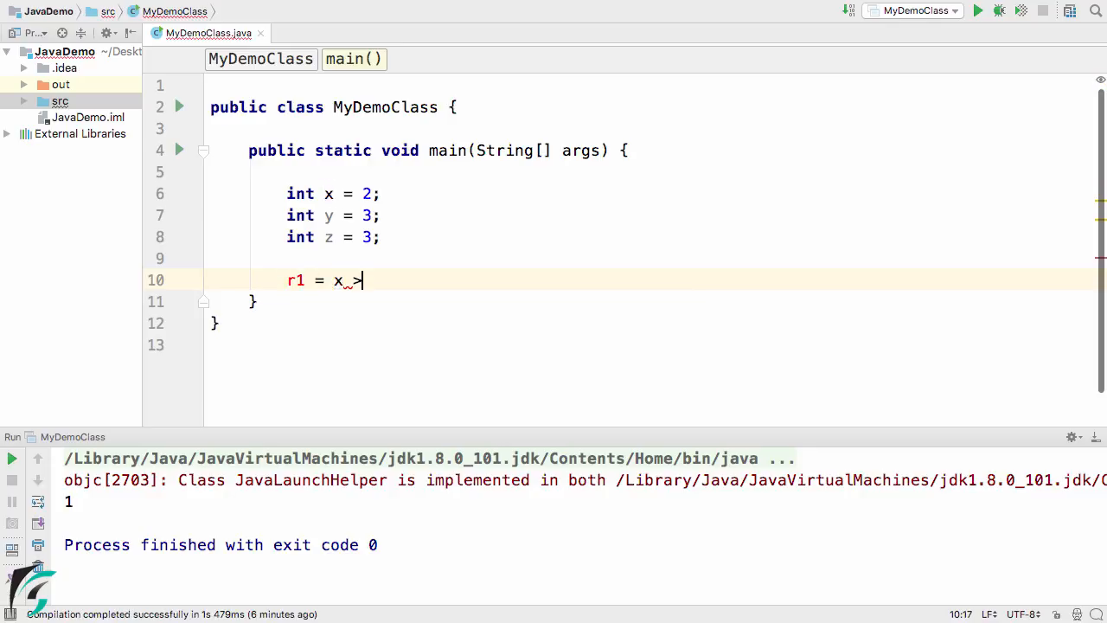
pyautogui.write('y;')
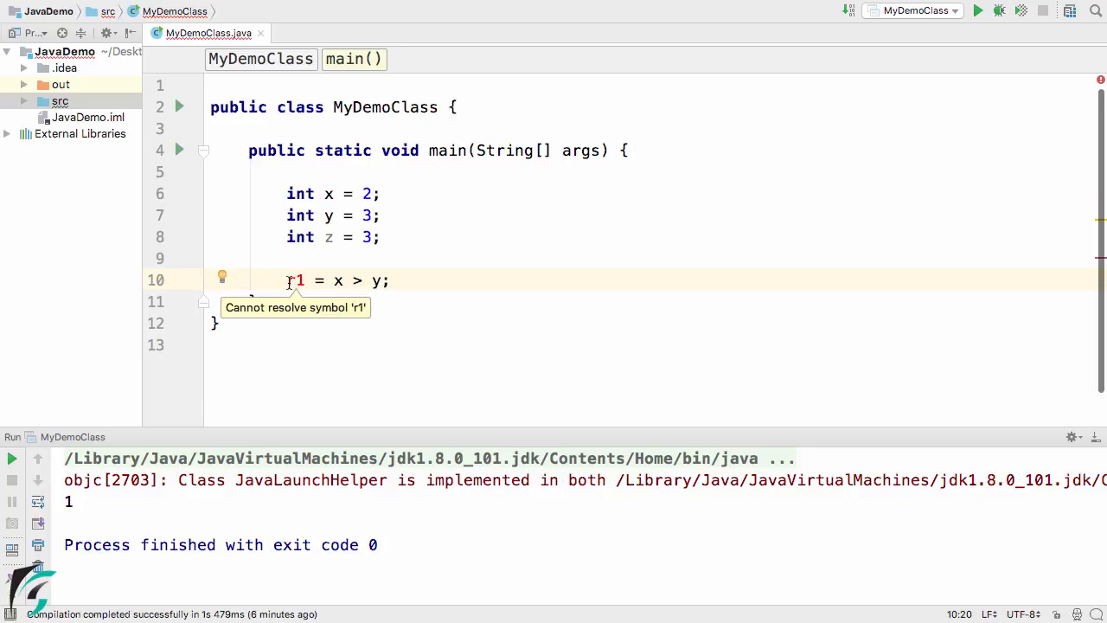
pyautogui.write('b')
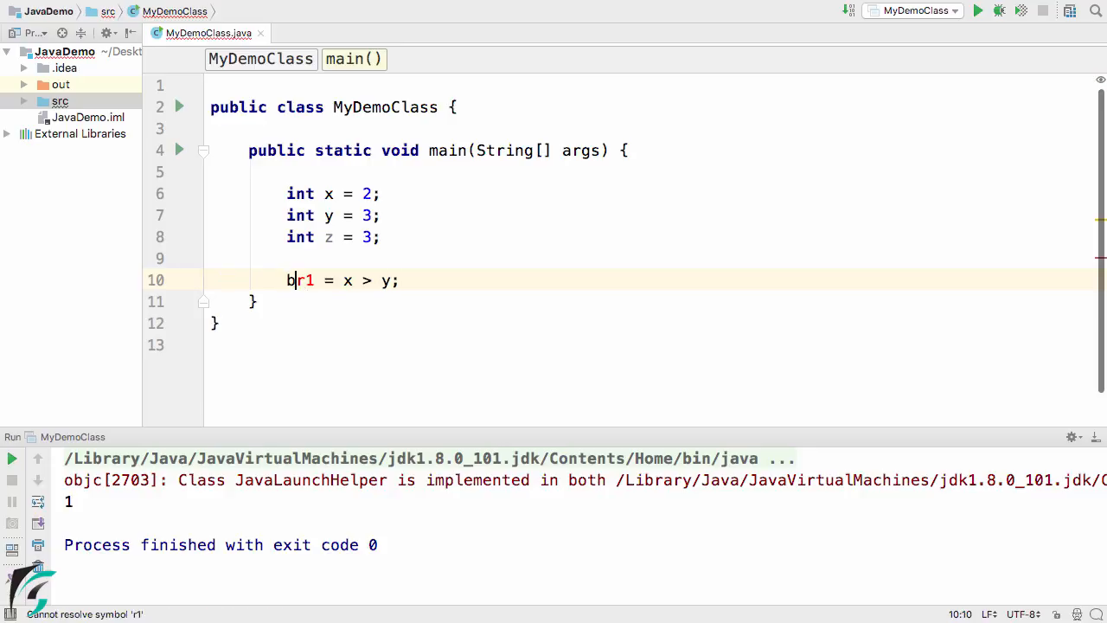
pyautogui.press('Backspace')
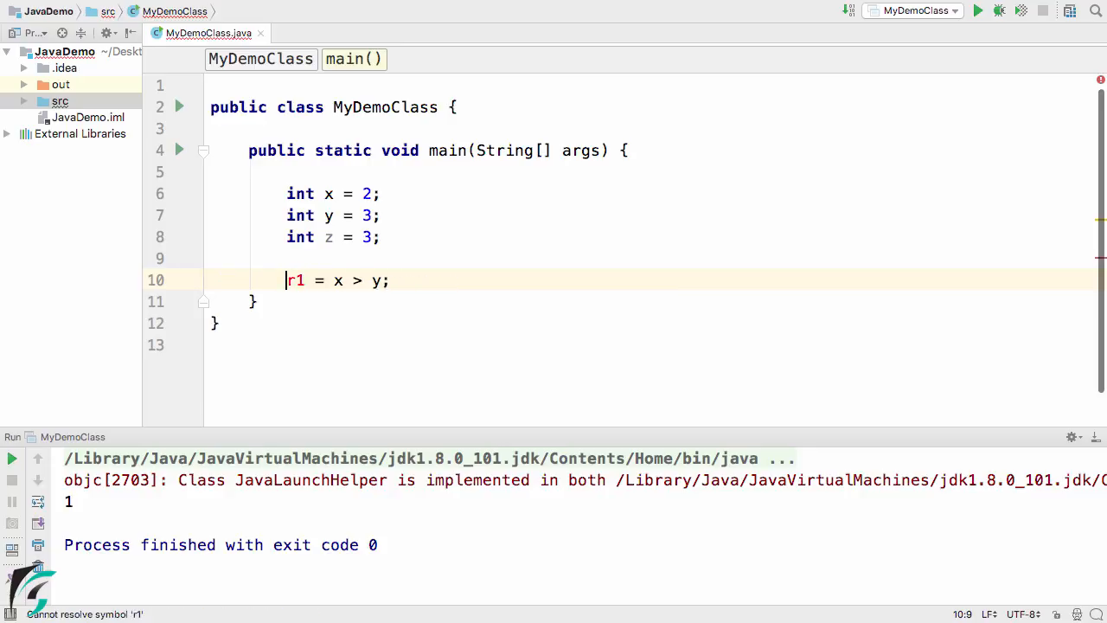
pyautogui.write('boolean')
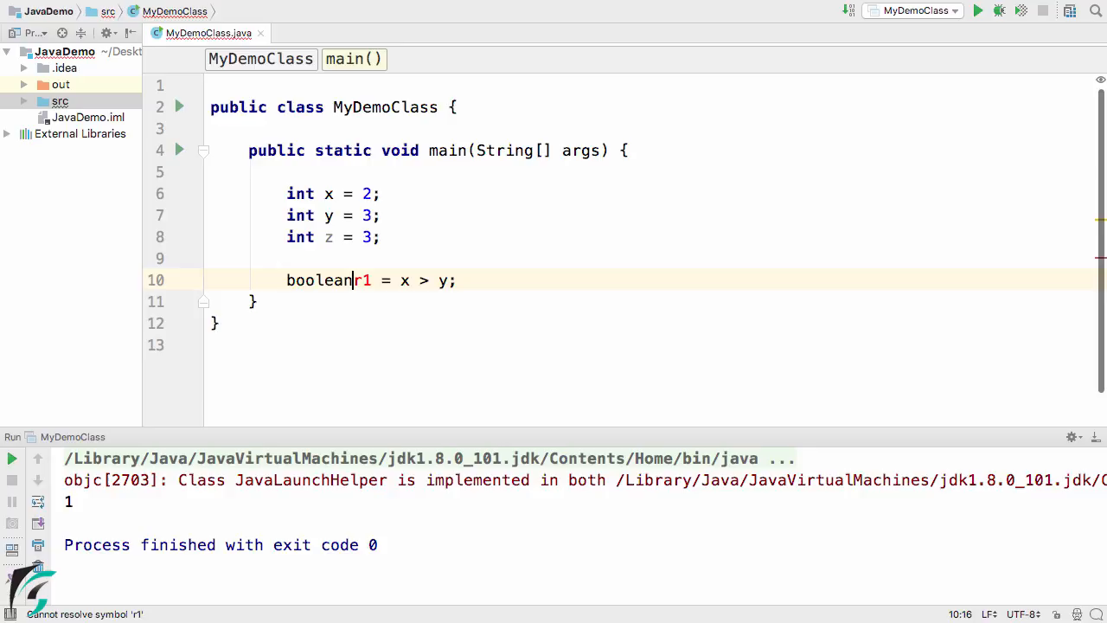
# Annotate r1's x > y comparison with a // False comment.
pyautogui.doubleClick(364, 280)
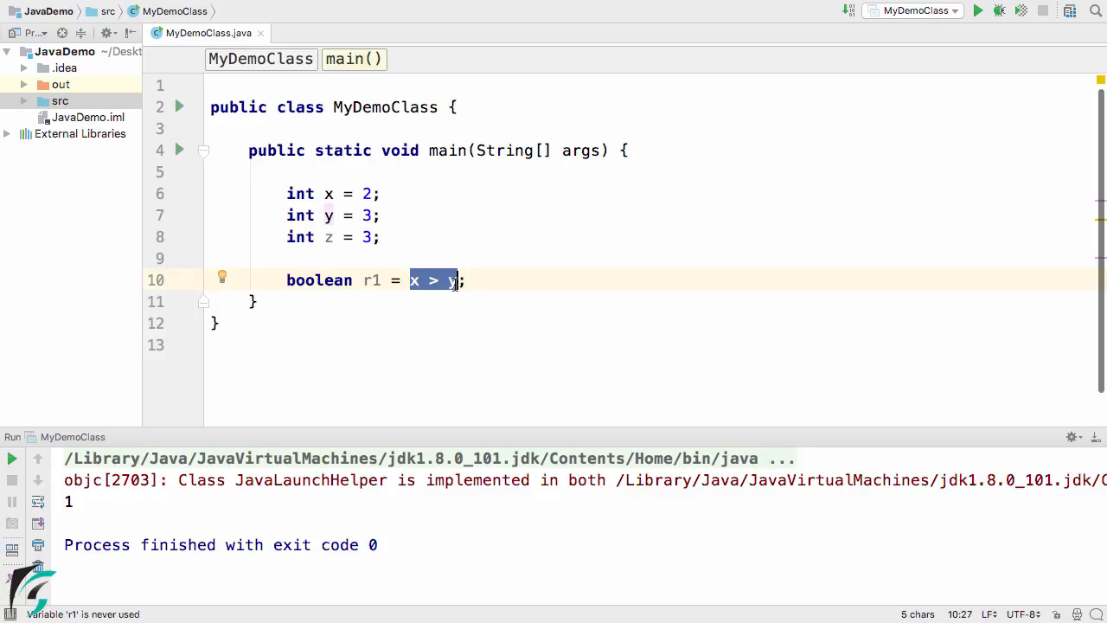
pyautogui.moveTo(424, 258)
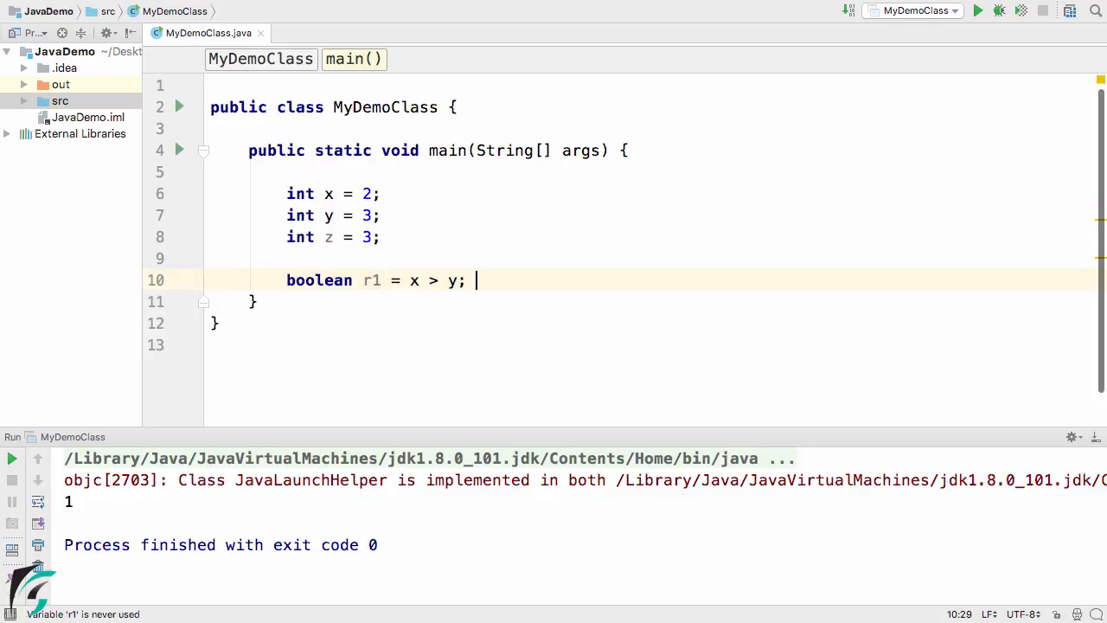
pyautogui.write('//')
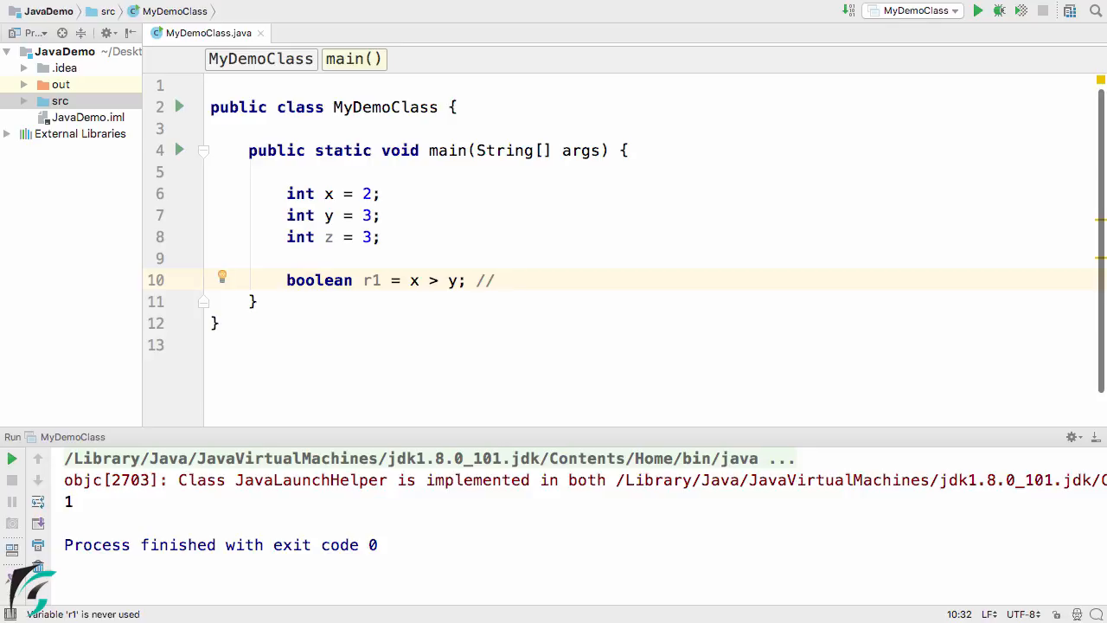
pyautogui.write('False')
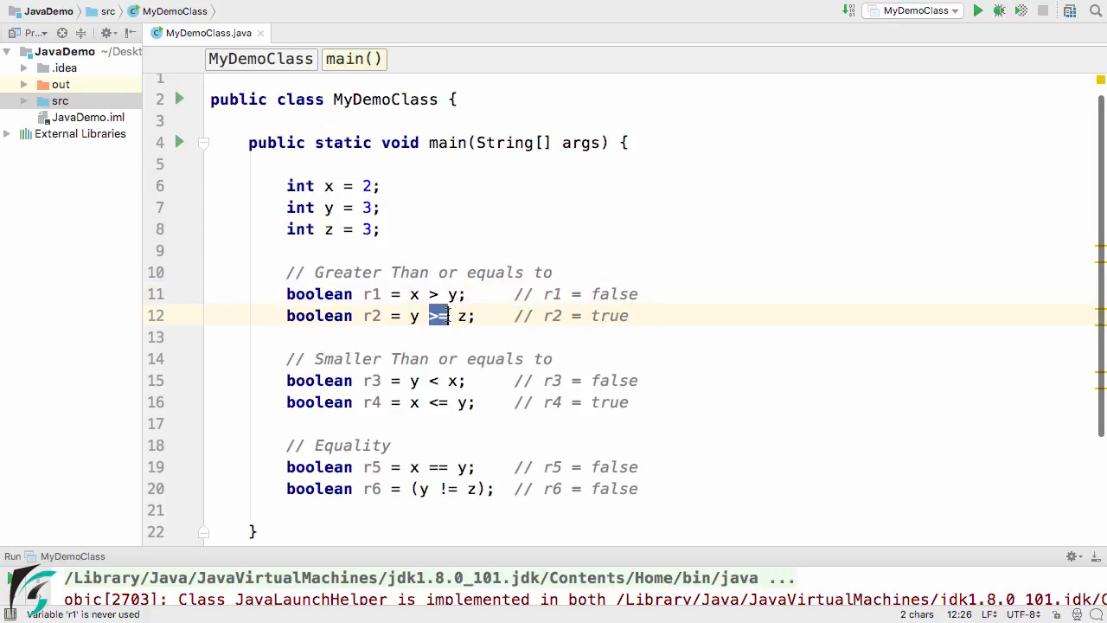
# Point out the >= operator in r2 and the not-equal comparison in r6.
pyautogui.click(436, 381)
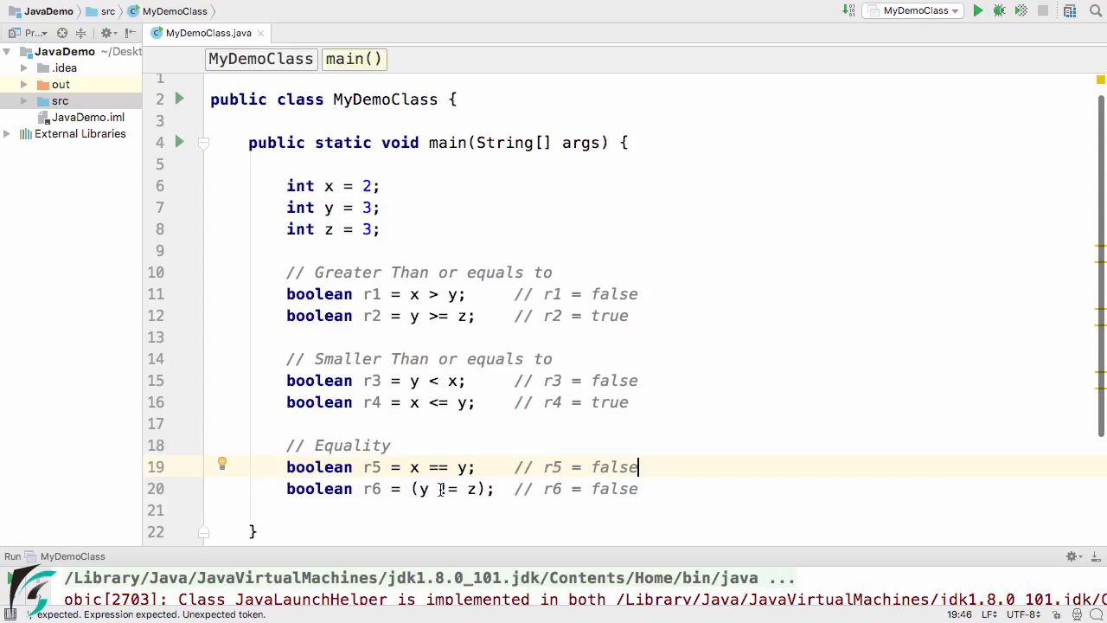
pyautogui.doubleClick(443, 487)
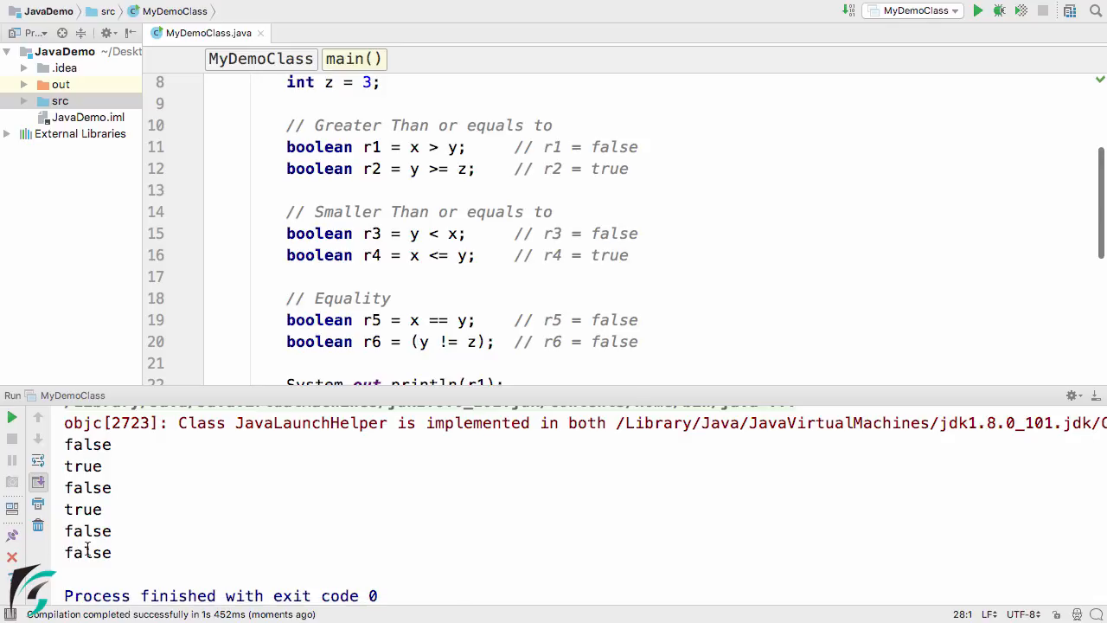
# Place the cursor in r1's comparison to begin editing its operand.
pyautogui.click(609, 145)
pyautogui.write('4')
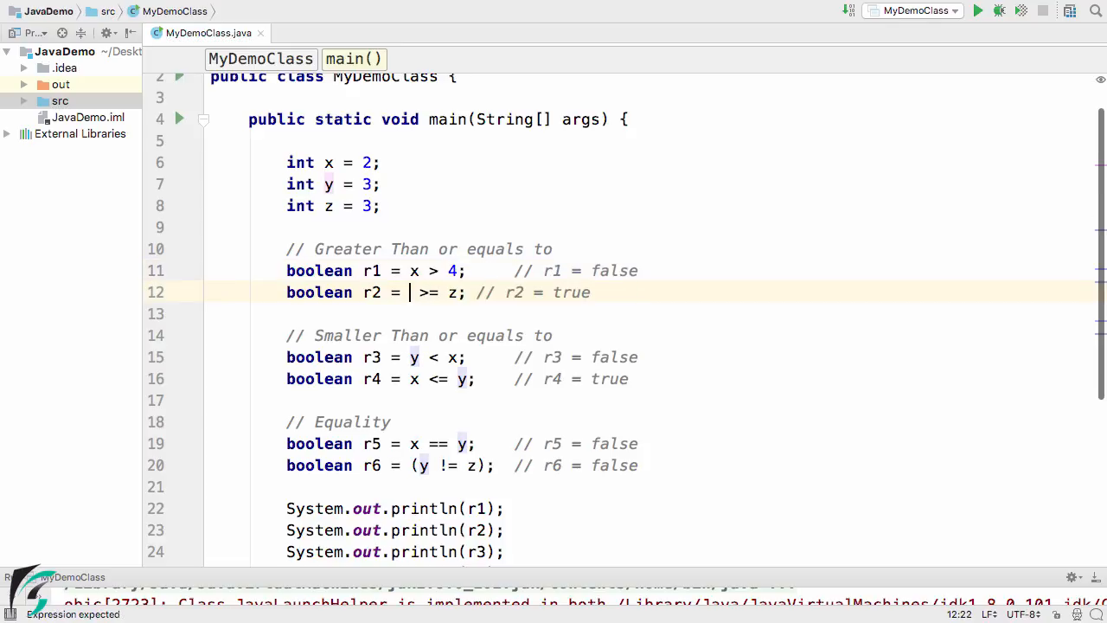
# Change r2 to z >= 10 and update its comment to false.
pyautogui.write('10')
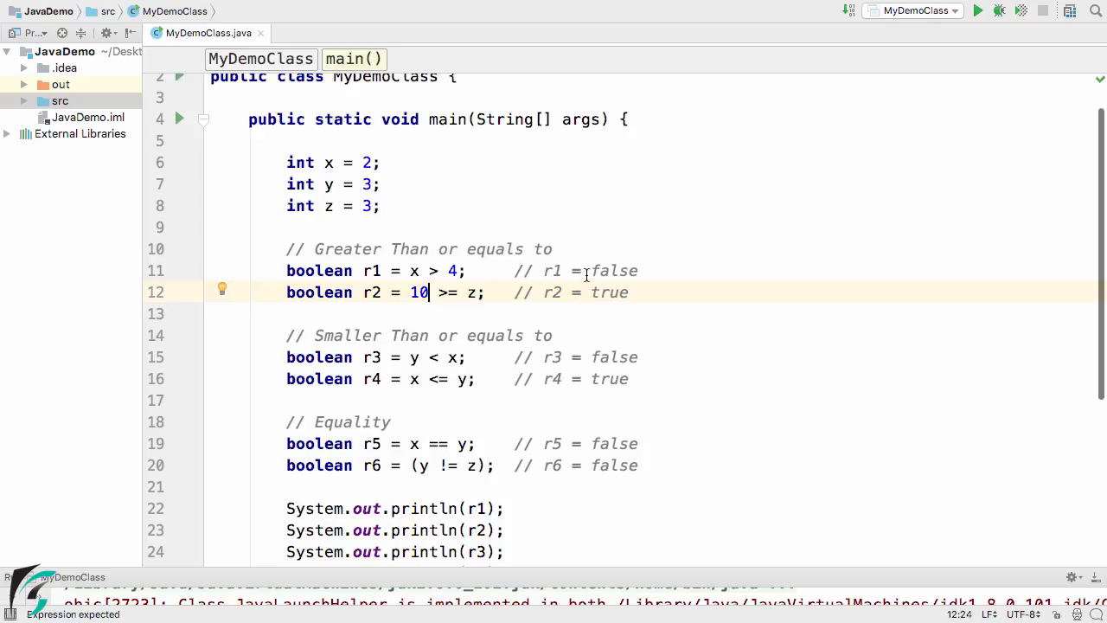
pyautogui.doubleClick(609, 292)
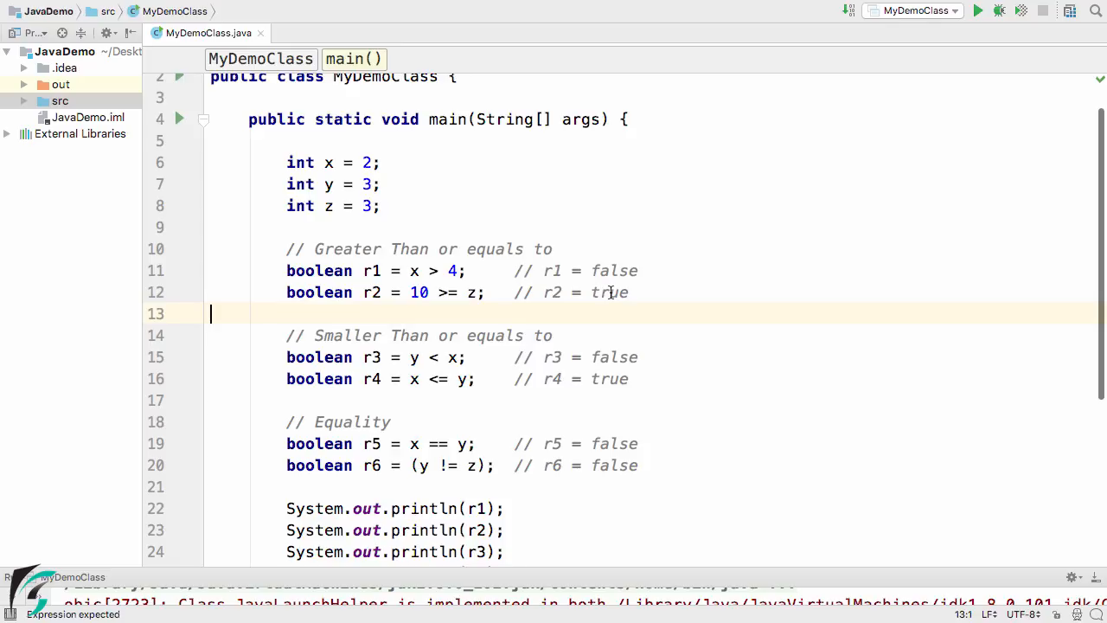
pyautogui.doubleClick(609, 292)
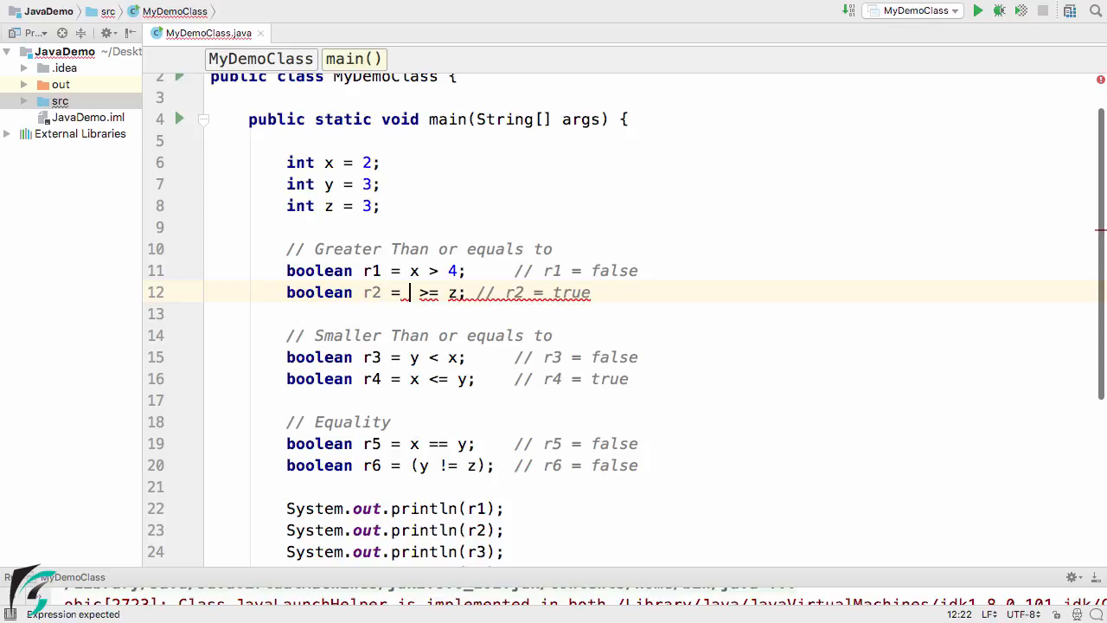
pyautogui.write('z')
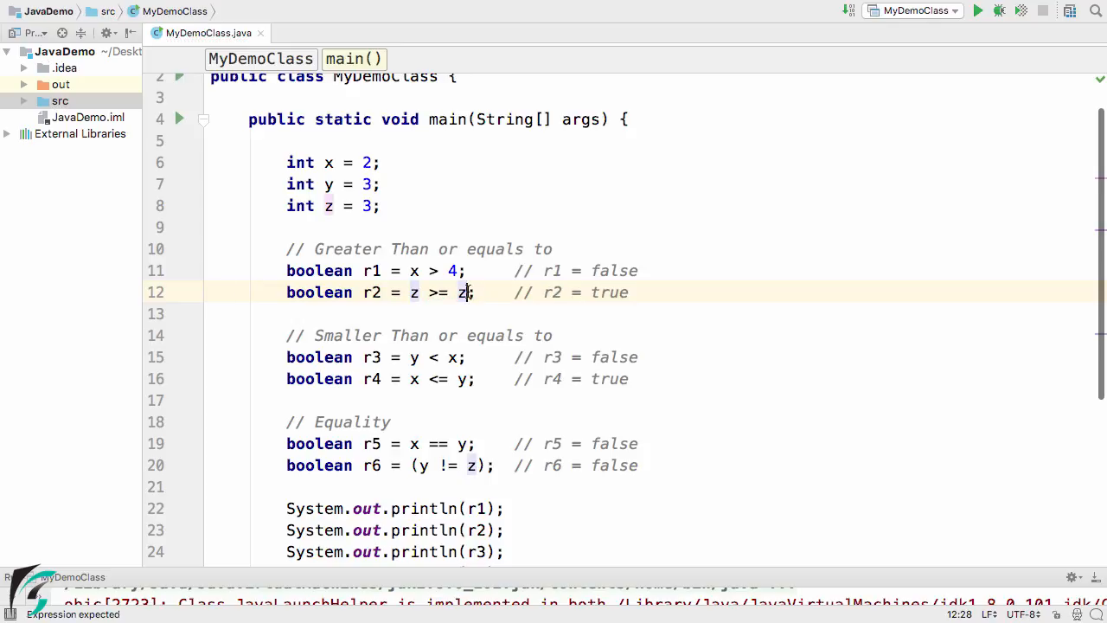
pyautogui.write('10')
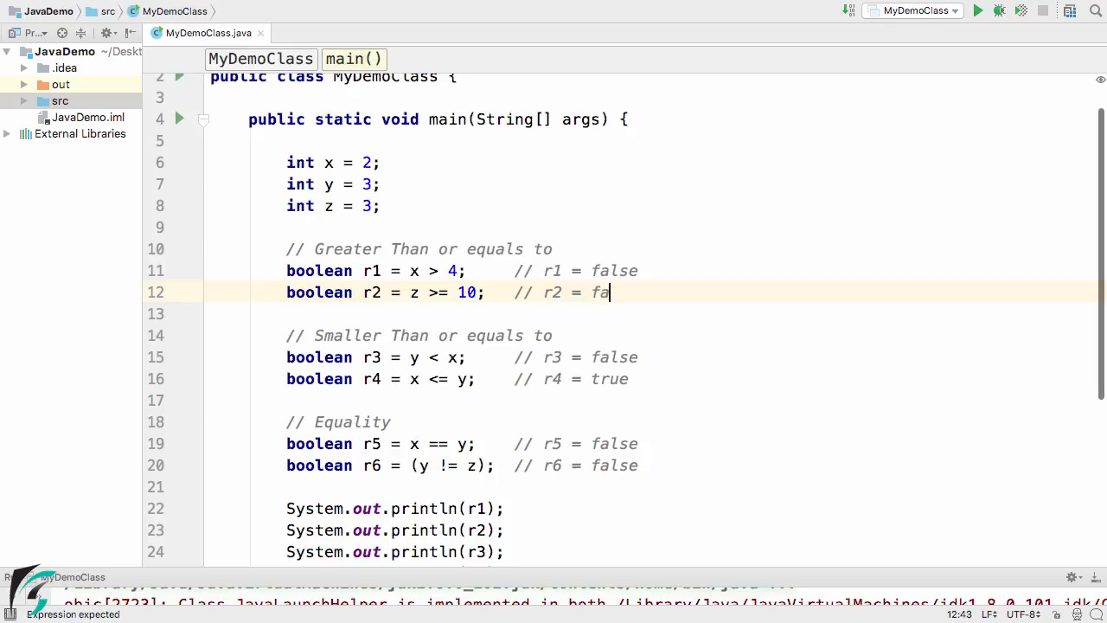
pyautogui.write('lse')
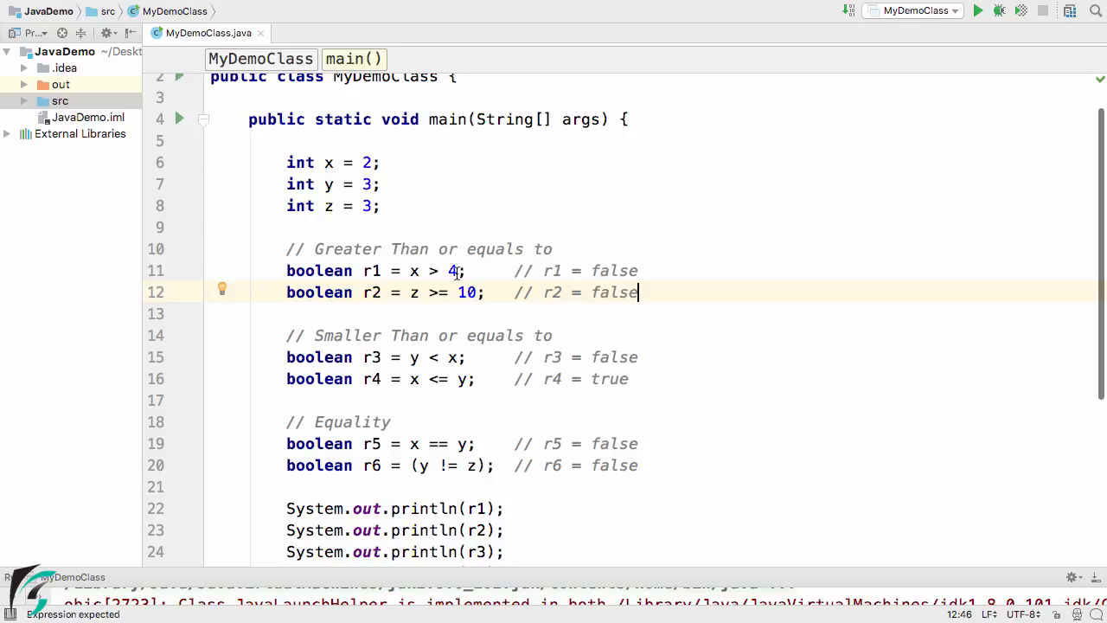
# Change r1 to x > 0 with comment true and rerun the class.
pyautogui.press('Backspace')
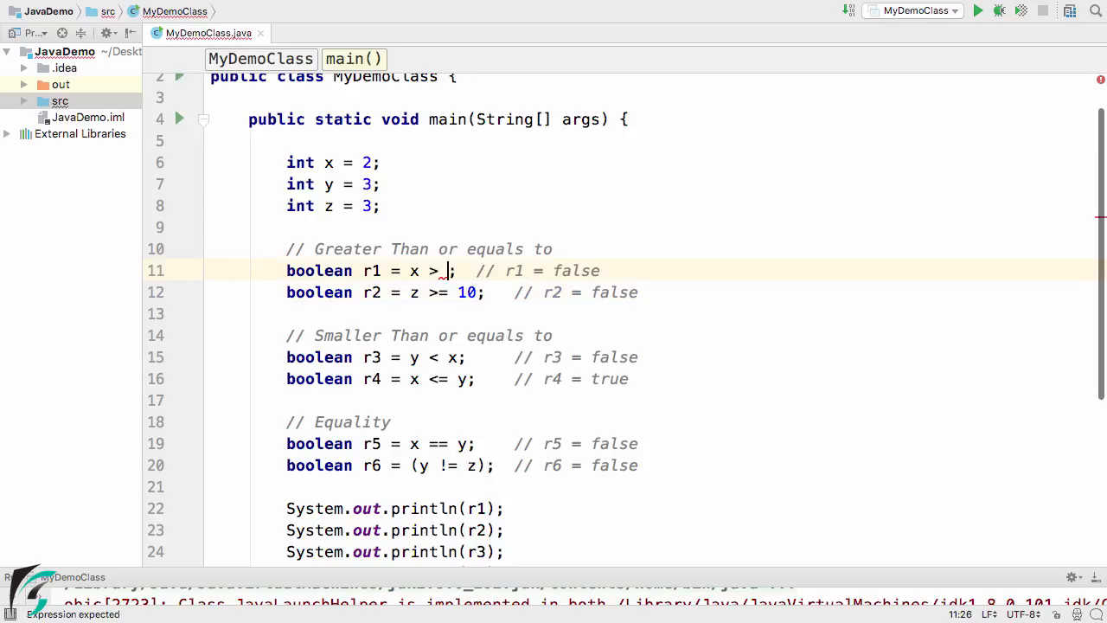
pyautogui.write('0')
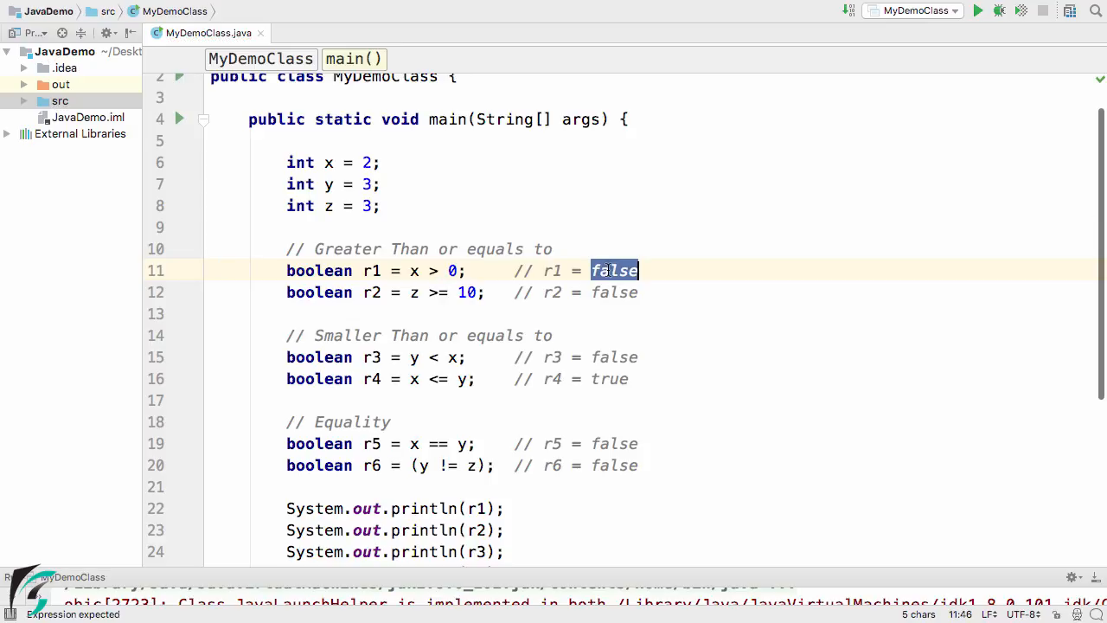
pyautogui.write('true')
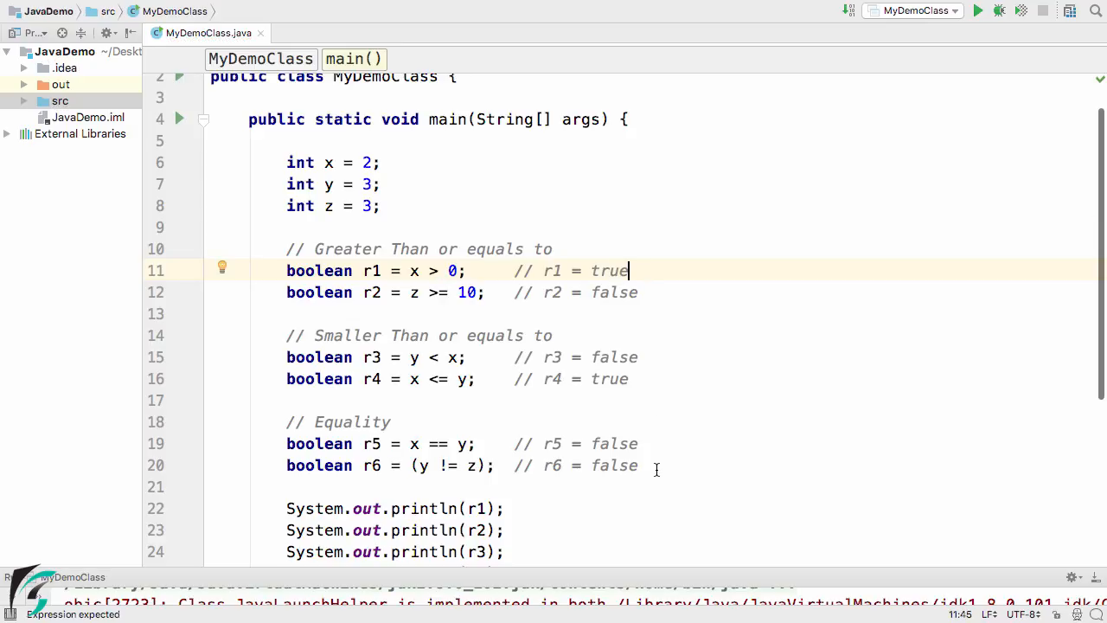
pyautogui.click(976, 10)
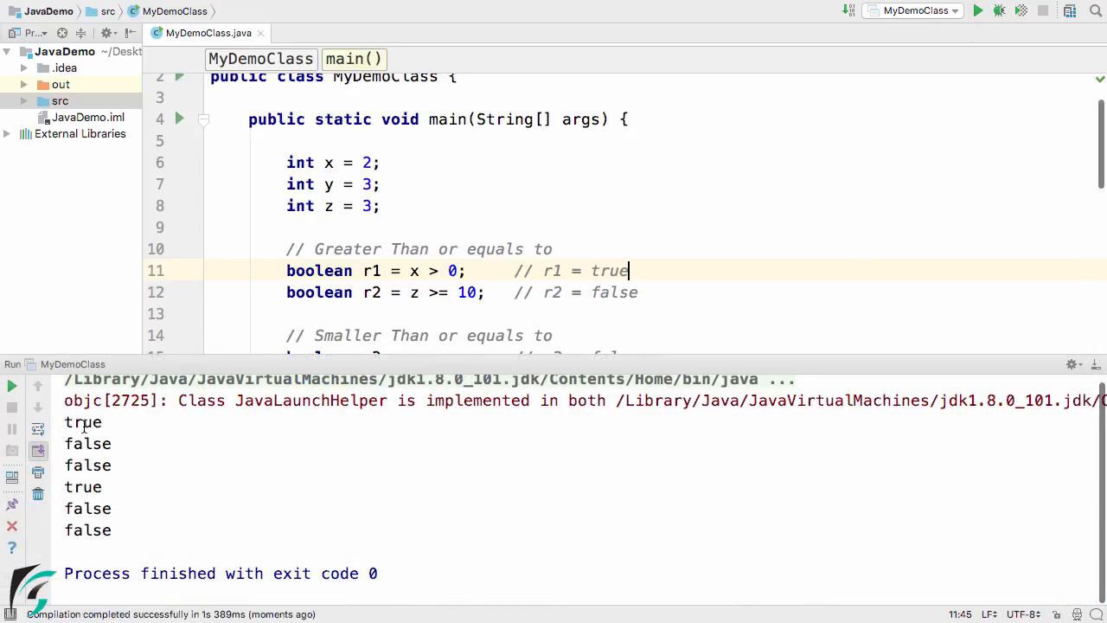
# Match r2's printed false in the console against the false in its comment.
pyautogui.doubleClick(83, 422)
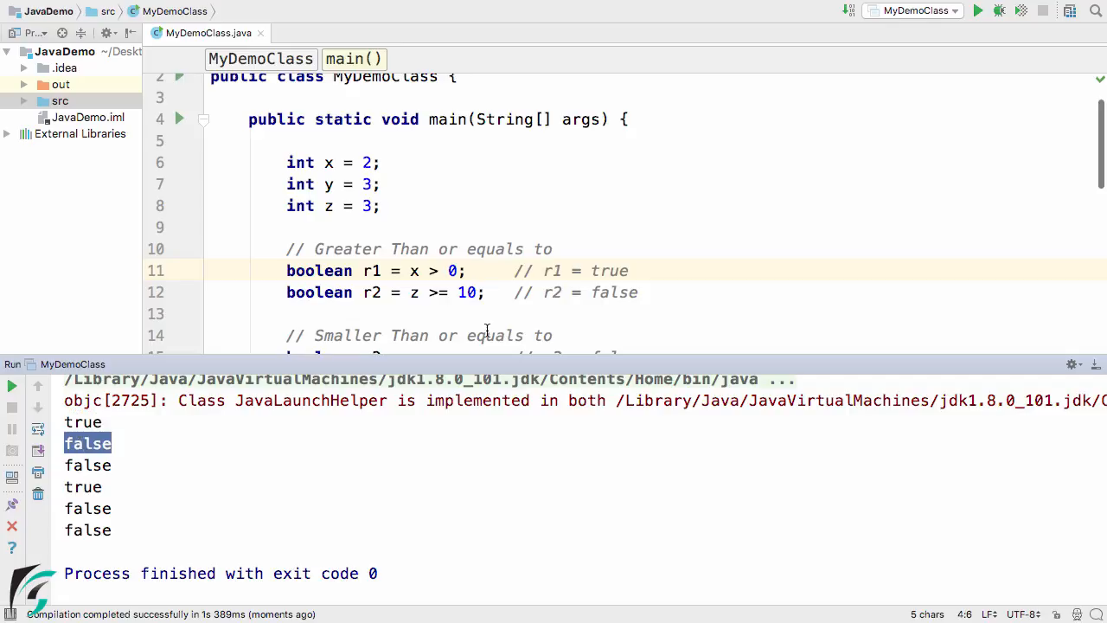
pyautogui.doubleClick(614, 292)
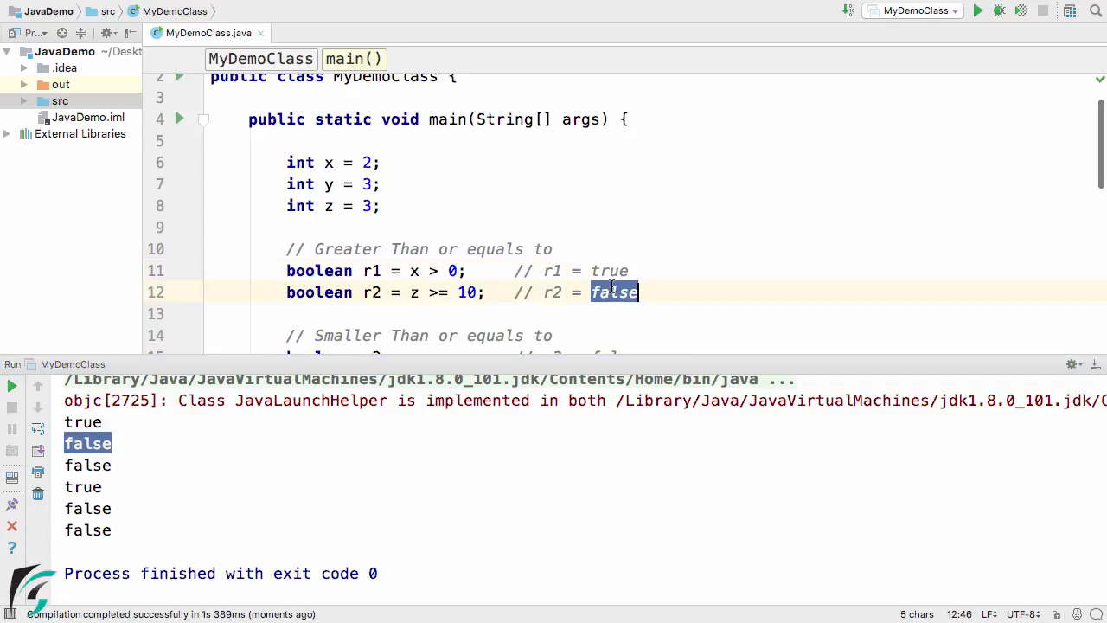